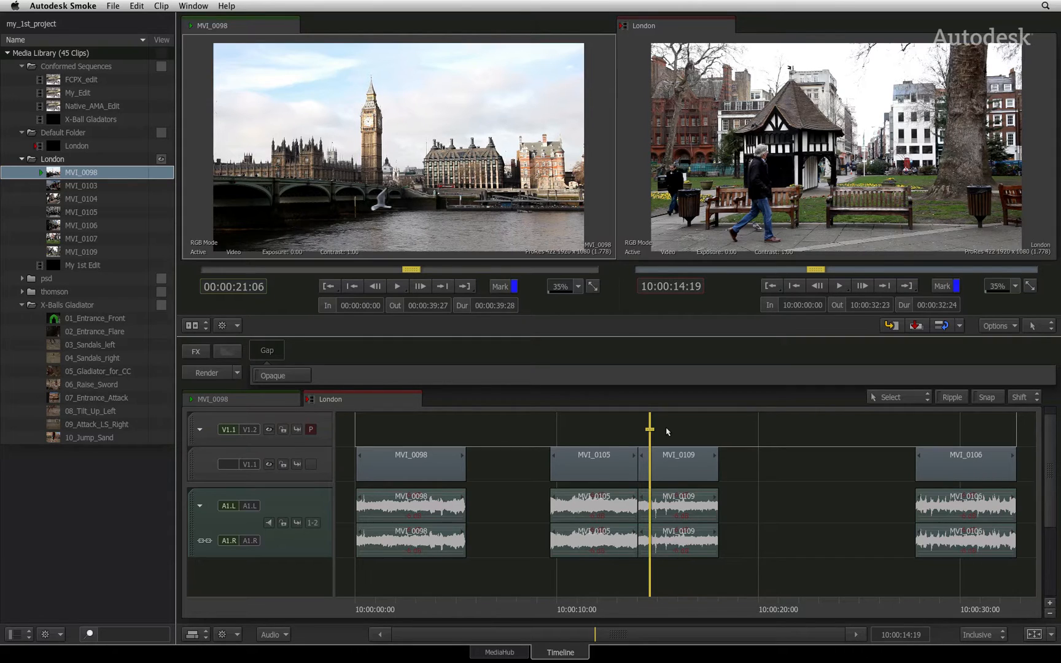
{"action": "mouse_move", "coordinate": [681, 427]}
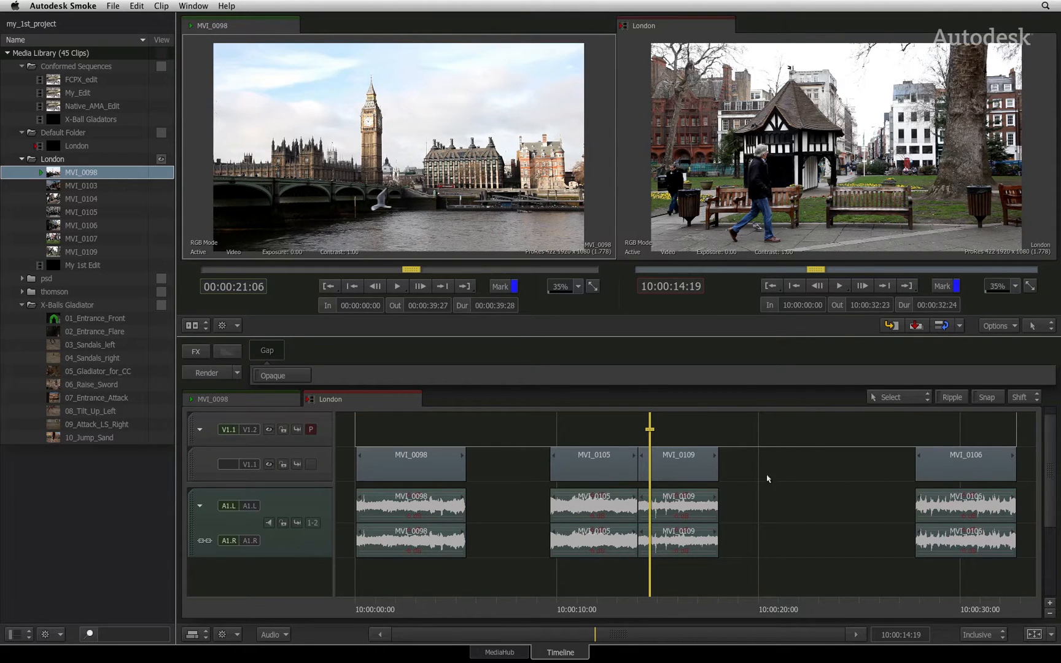
{"action": "mouse_move", "coordinate": [226, 236]}
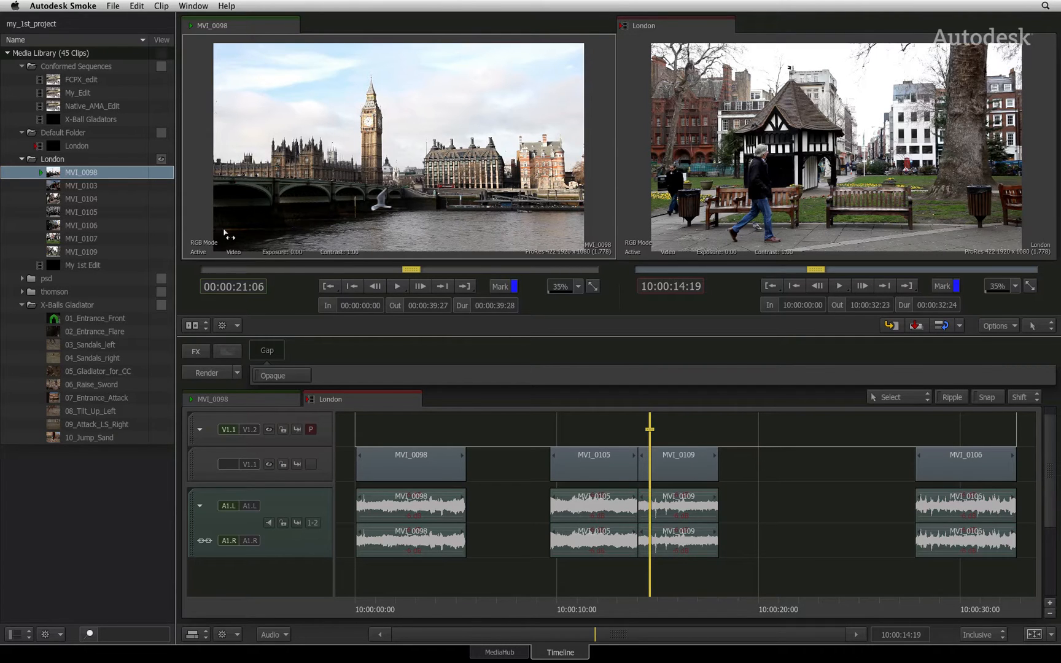
- Load MVI_0107 and mark its source range from 00:00:29:20 to 00:00:37:01
{"action": "left_click", "coordinate": [80, 238]}
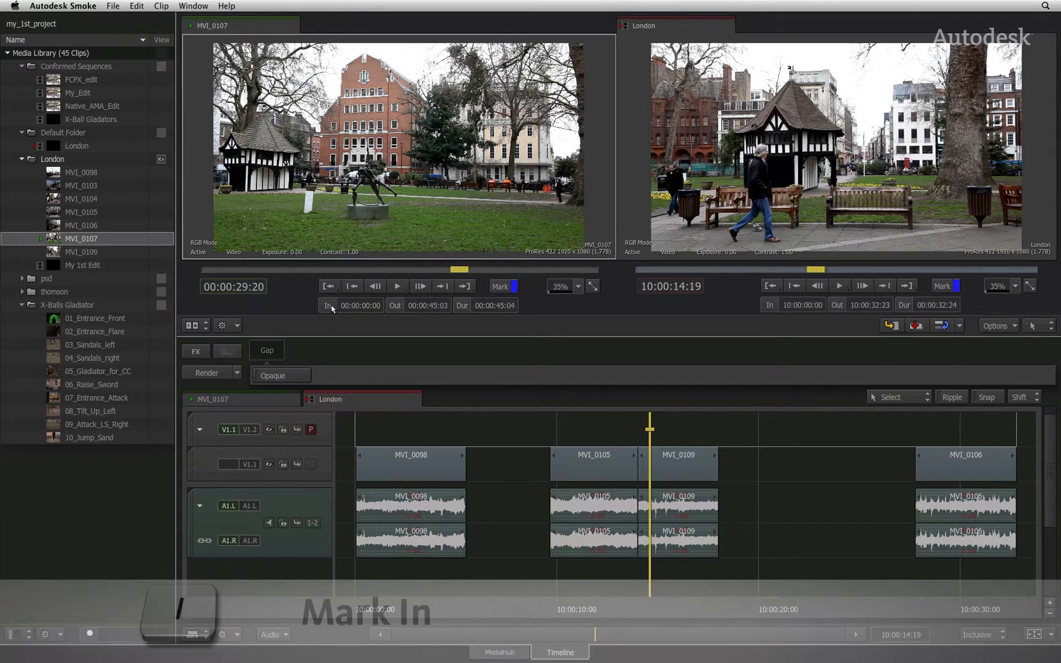
{"action": "key", "text": "i"}
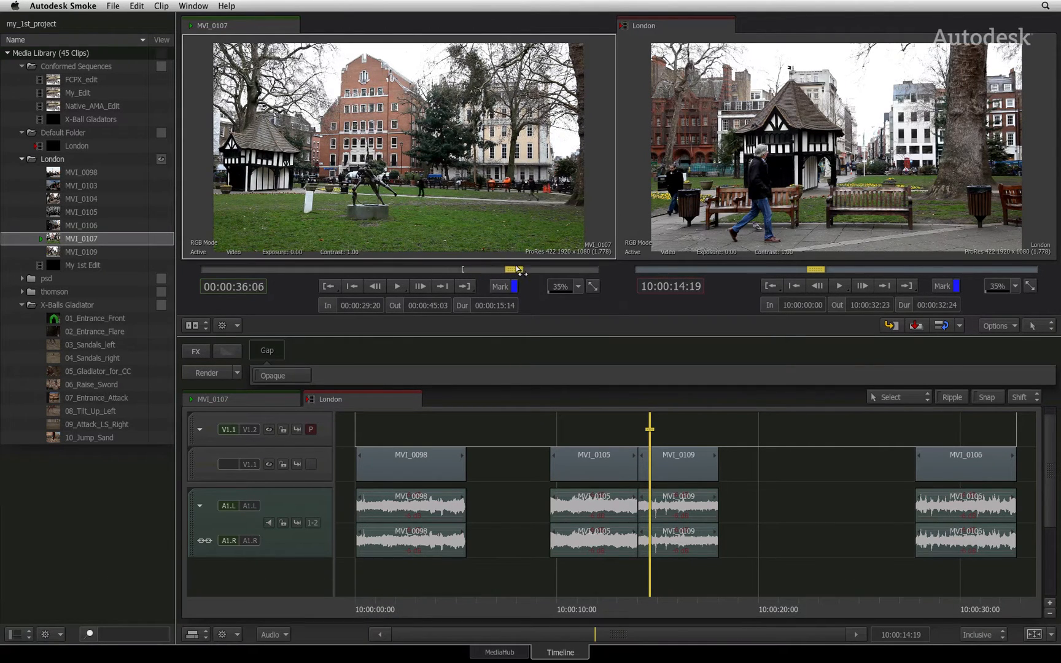
{"action": "key", "text": "o"}
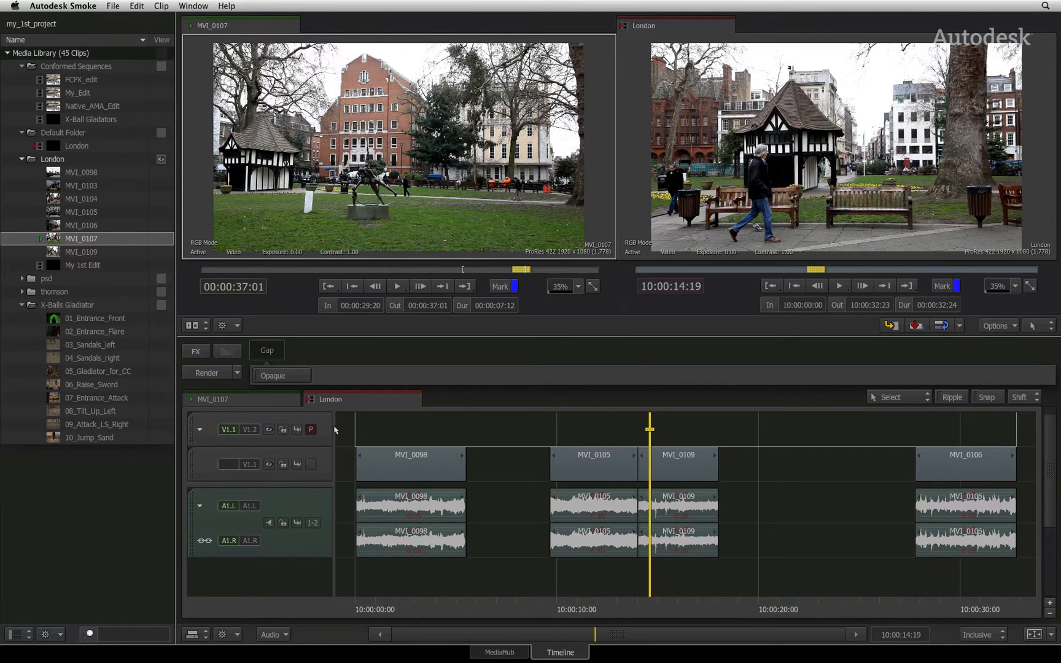
{"action": "mouse_move", "coordinate": [312, 465]}
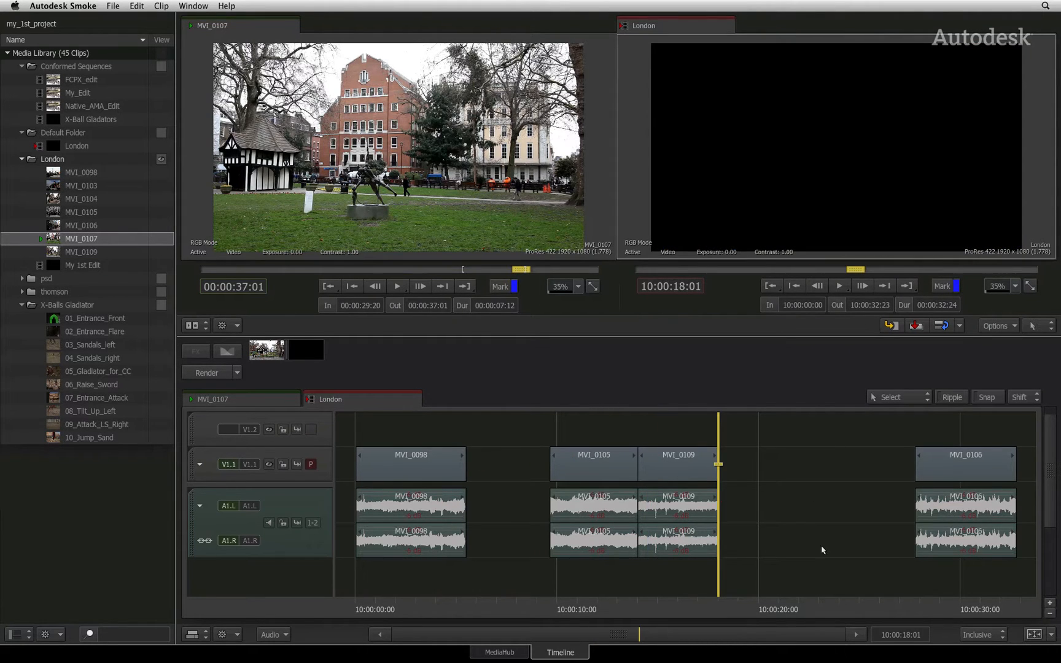
{"action": "mouse_move", "coordinate": [780, 467]}
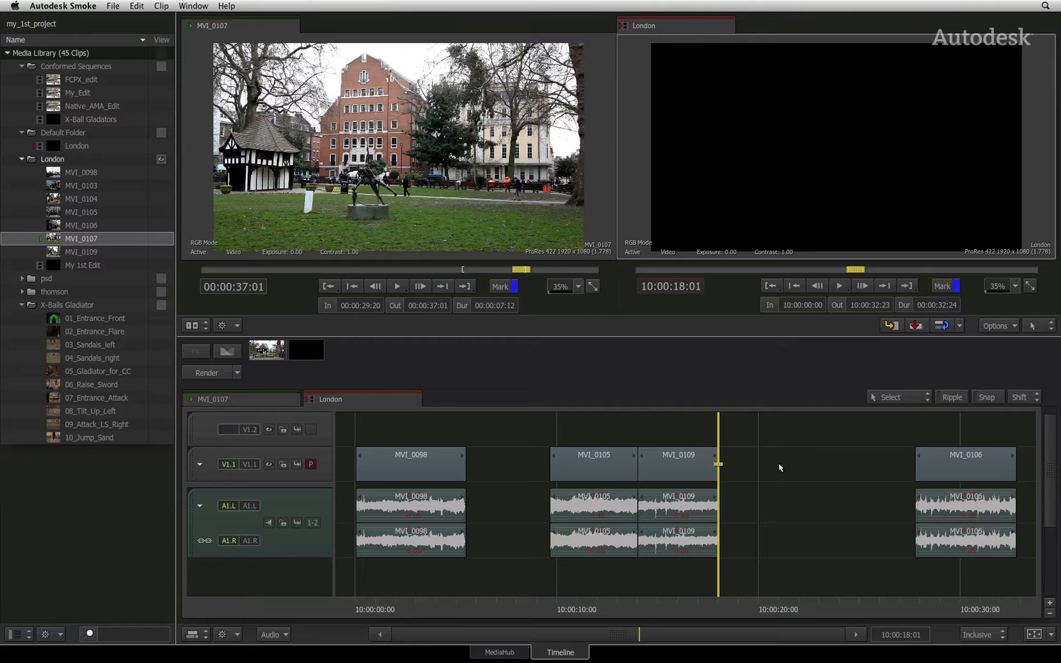
- Set the London sequence in point at 10:00:18:01, the start of the gap after MVI_0109
{"action": "key", "text": "/"}
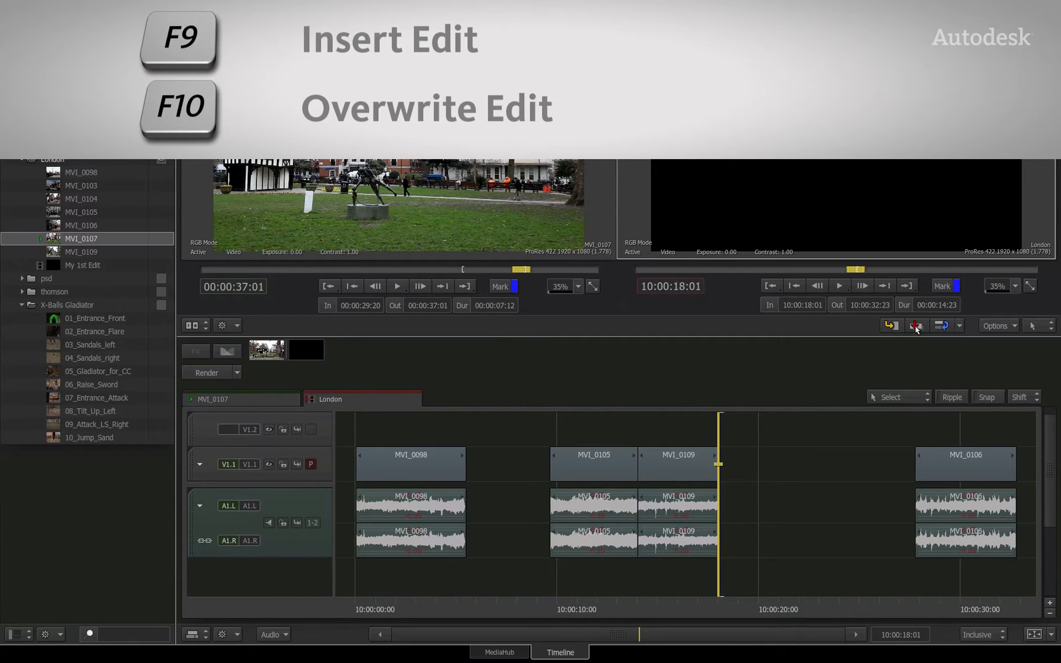
- Overwrite edit the marked MVI_0107 range into the gap after MVI_0109
{"action": "left_click", "coordinate": [914, 325]}
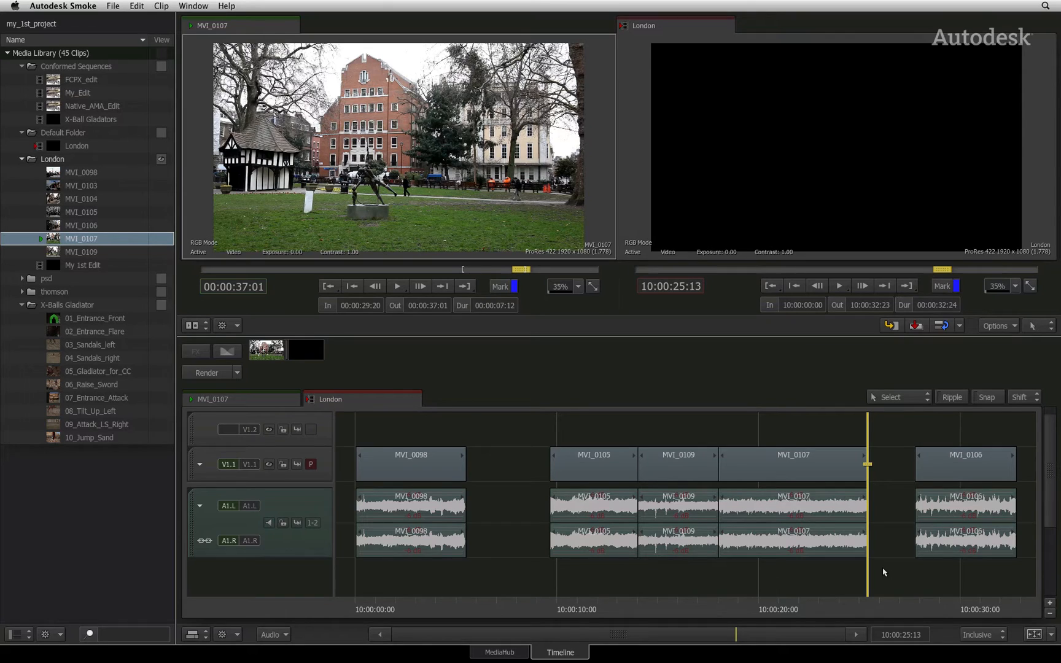
{"action": "mouse_move", "coordinate": [499, 492]}
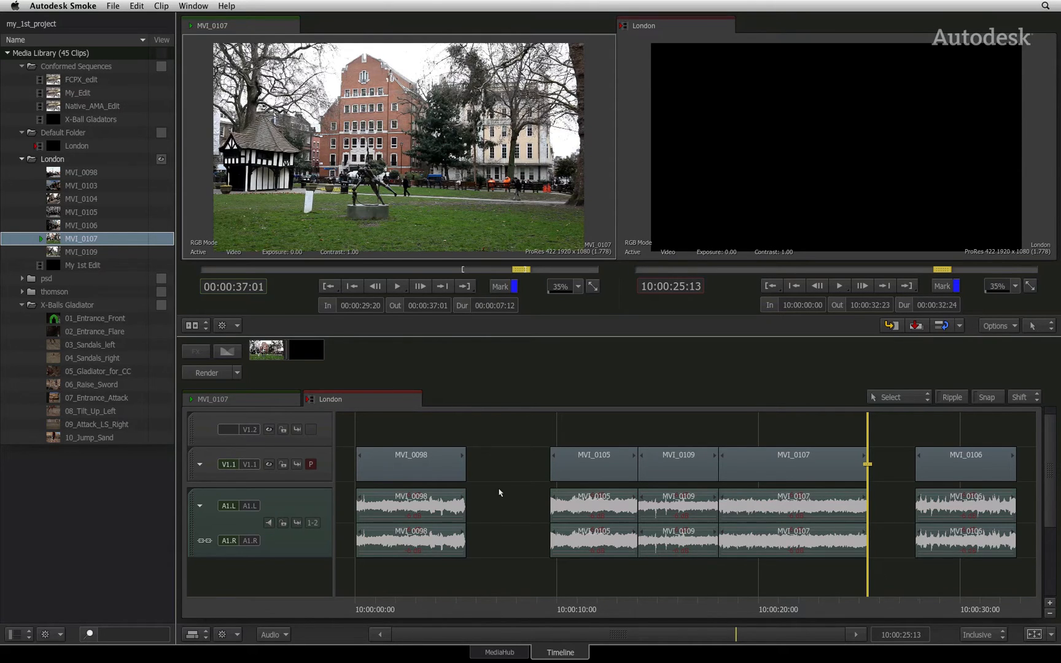
{"action": "mouse_move", "coordinate": [134, 206]}
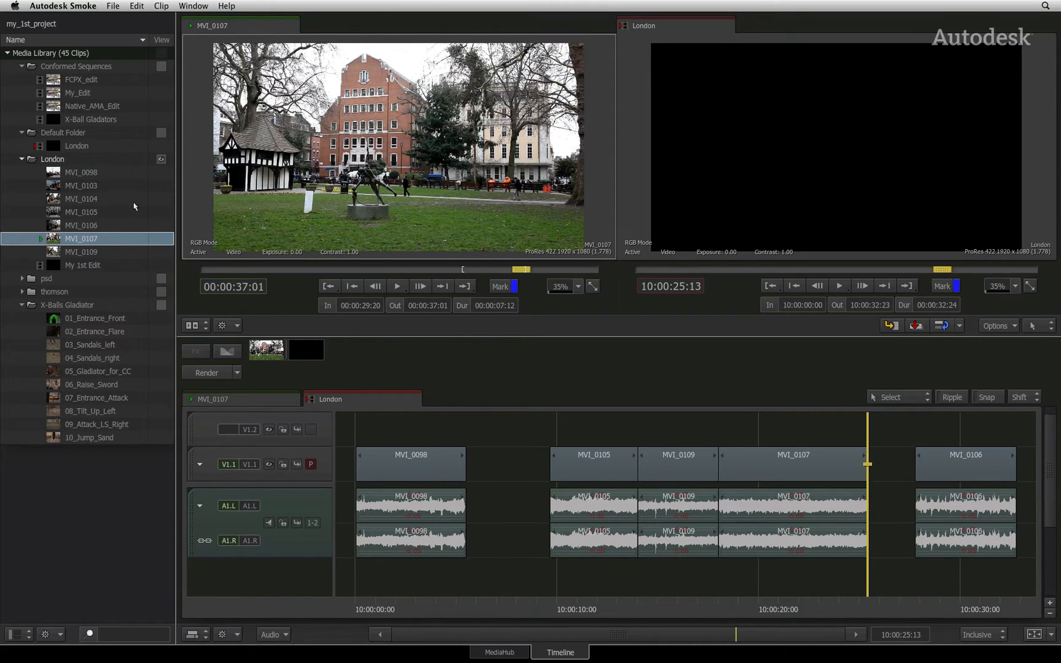
- Load MVI_0104, marked 00:00:12:02 to 00:00:13:01, as the source clip
{"action": "left_click", "coordinate": [81, 198]}
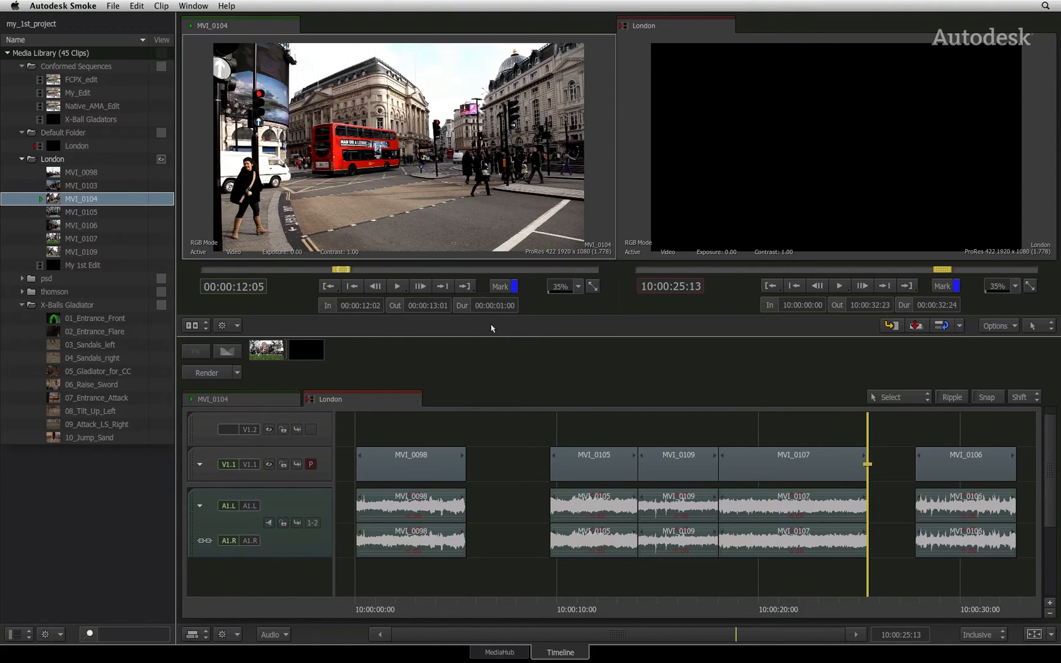
{"action": "mouse_move", "coordinate": [484, 320]}
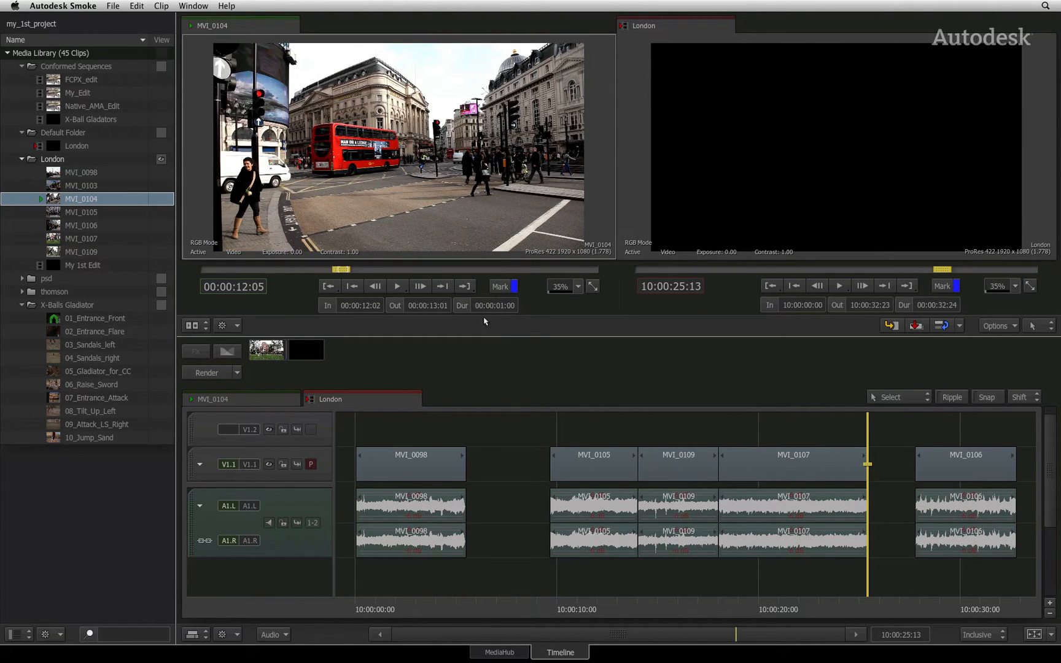
{"action": "mouse_move", "coordinate": [532, 310]}
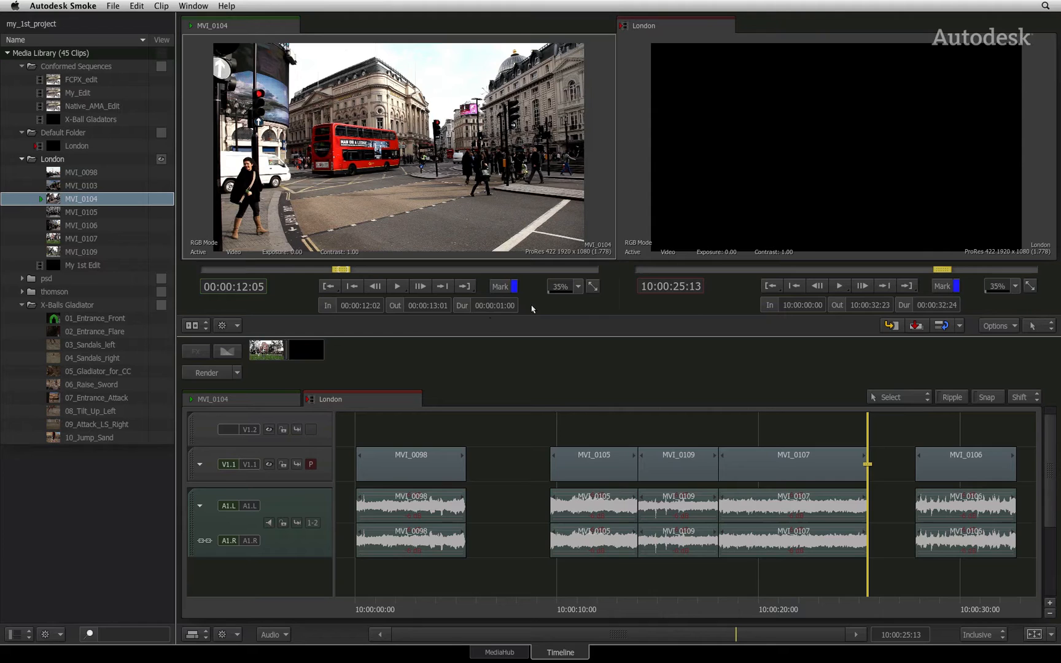
{"action": "mouse_move", "coordinate": [519, 605]}
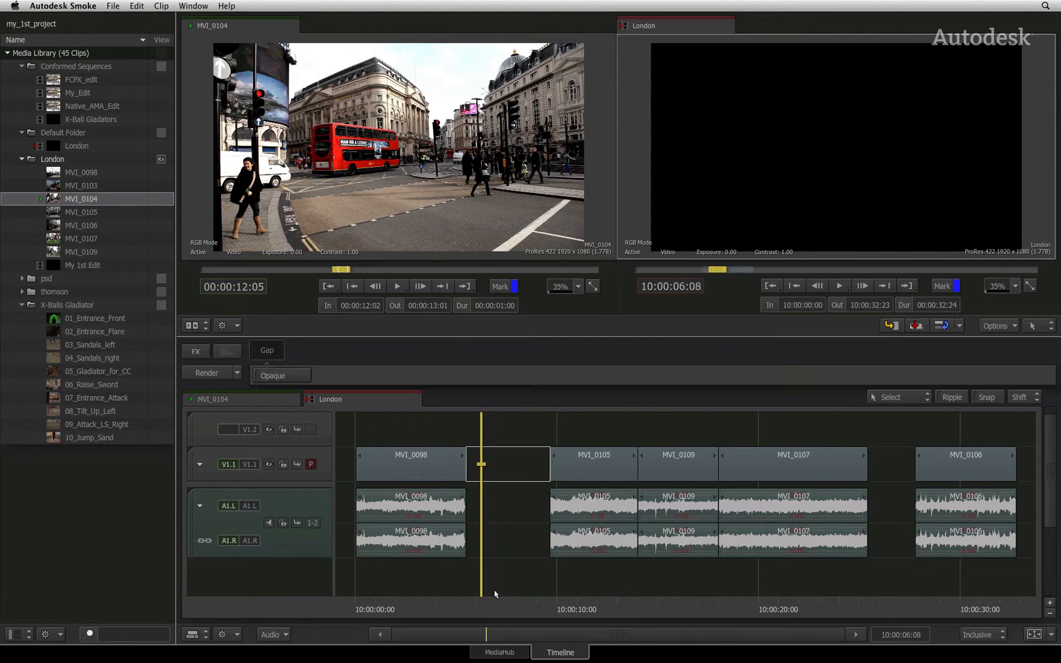
{"action": "mouse_move", "coordinate": [515, 475]}
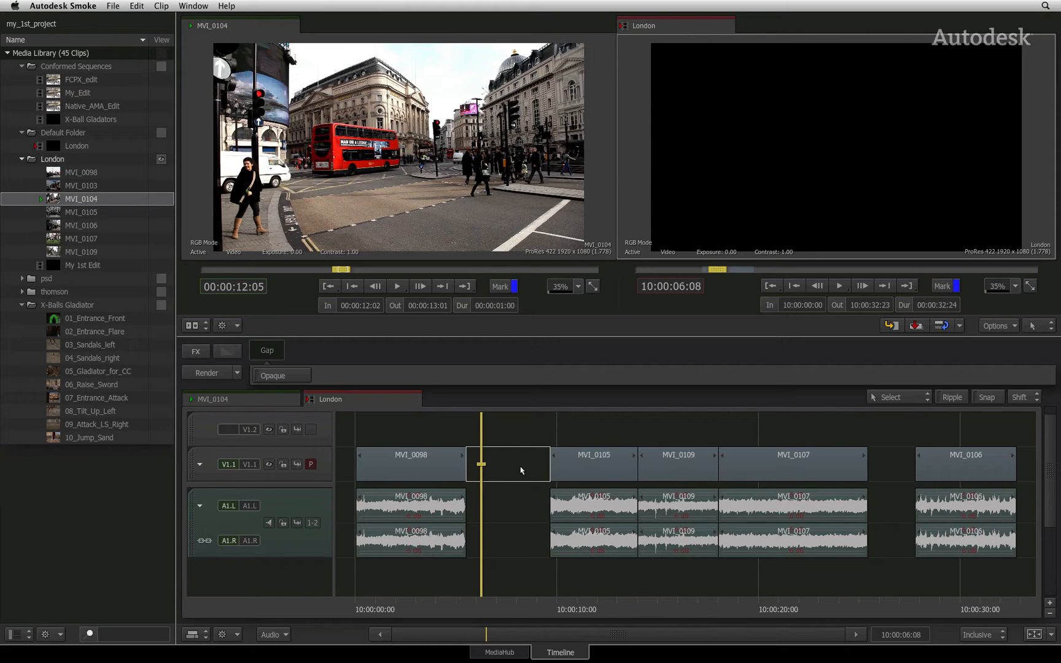
{"action": "mouse_move", "coordinate": [390, 333]}
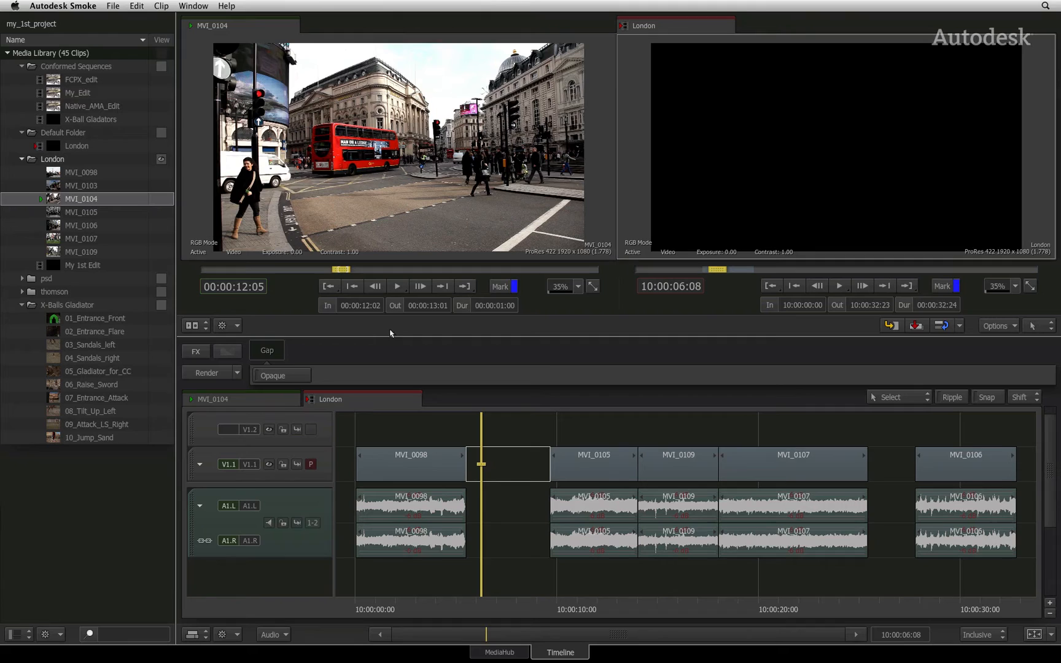
{"action": "mouse_move", "coordinate": [511, 319]}
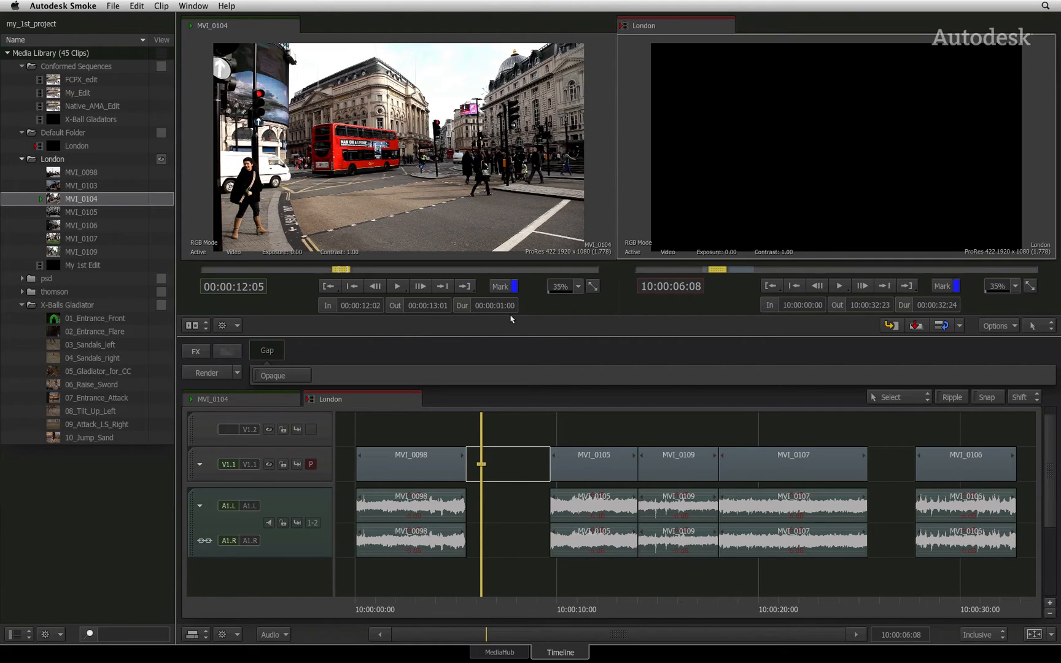
- Fit-to-fill MVI_0104 into the gap after MVI_0098 with a 24% Timewarp, and play it back
{"action": "key", "text": "x"}
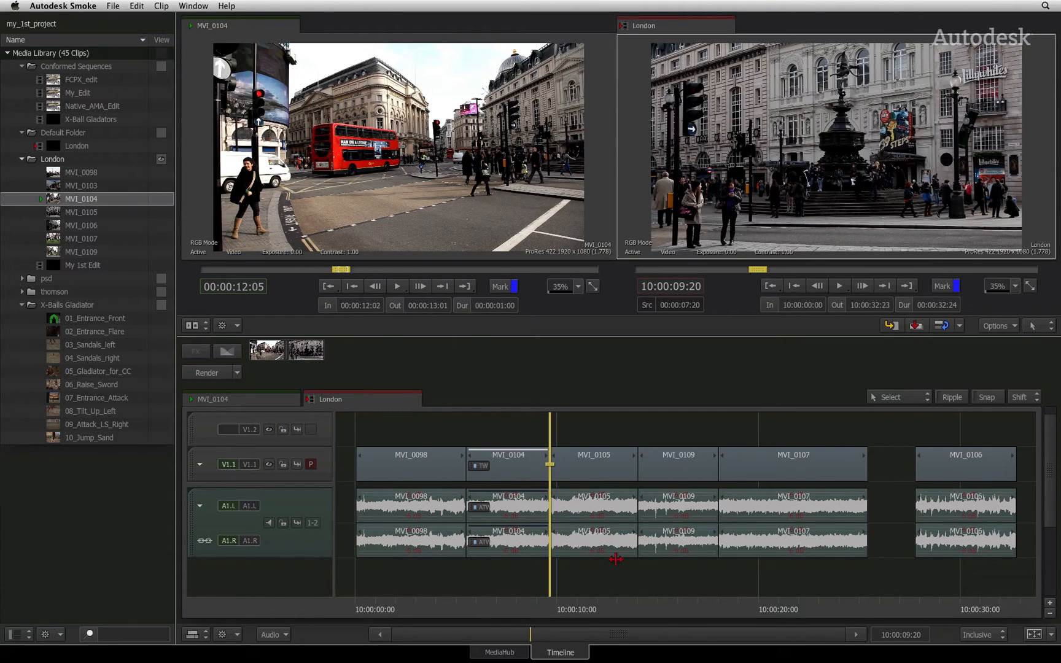
{"action": "mouse_move", "coordinate": [499, 574]}
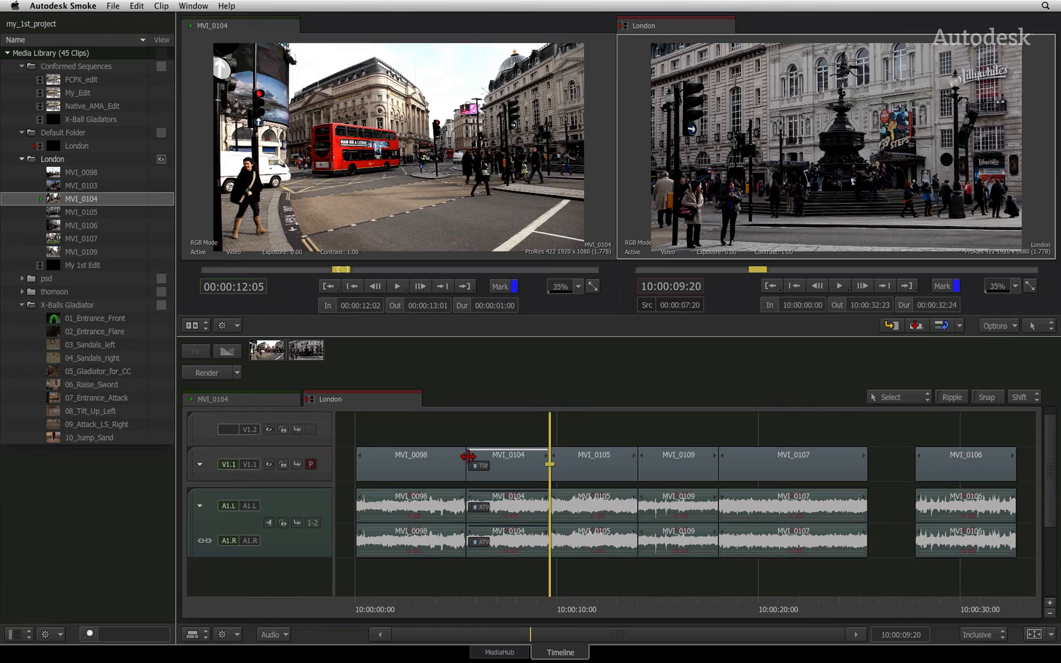
{"action": "mouse_move", "coordinate": [515, 471]}
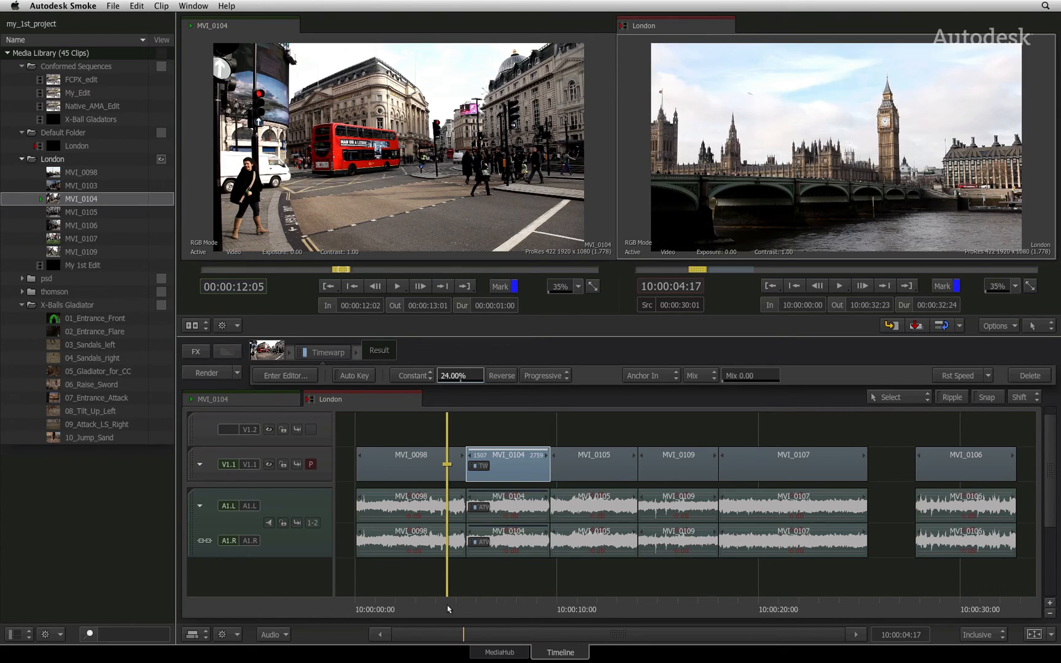
{"action": "left_click", "coordinate": [396, 286]}
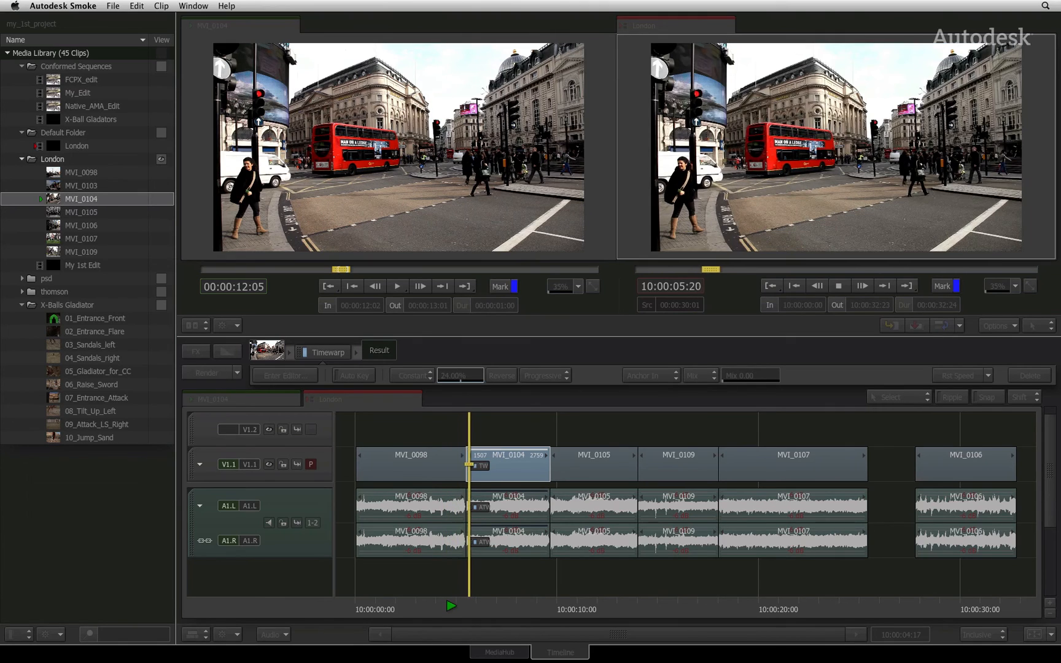